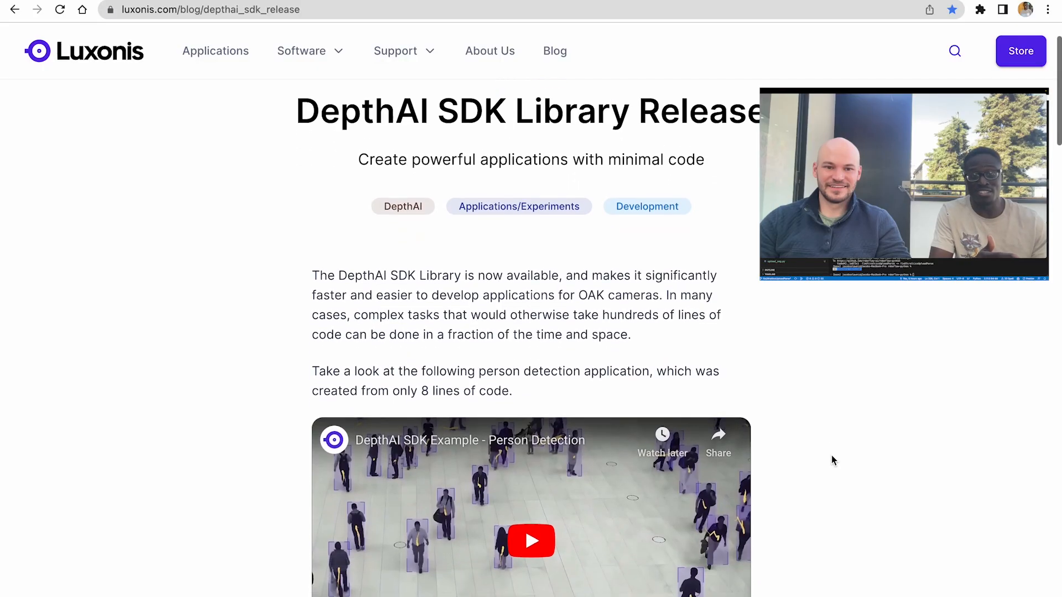
# Step: Play the person detection example video beside its short DepthAI SDK code snippet
pyautogui.scroll(-3)
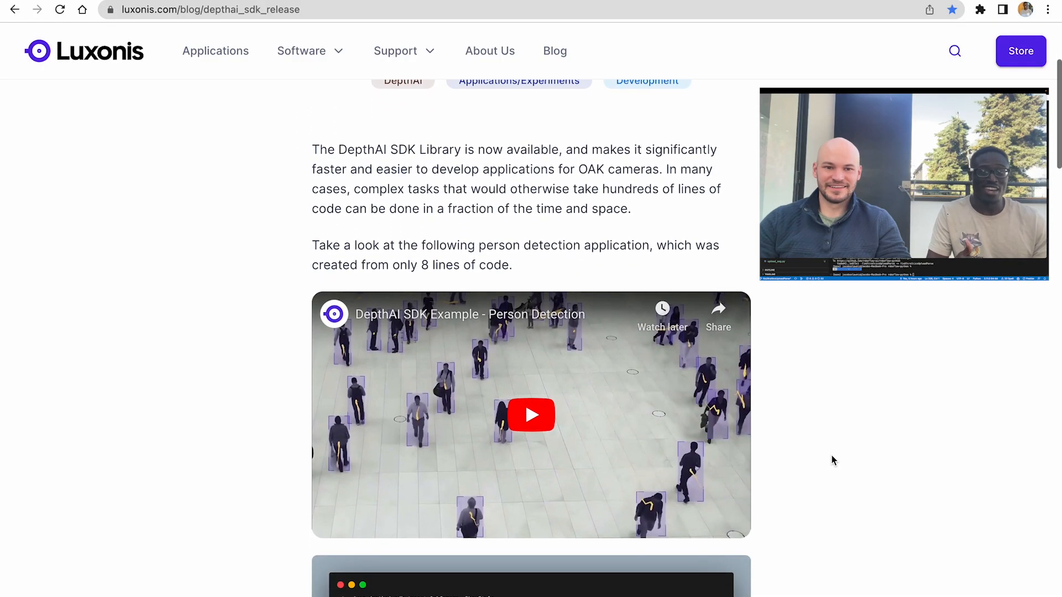
pyautogui.scroll(-3)
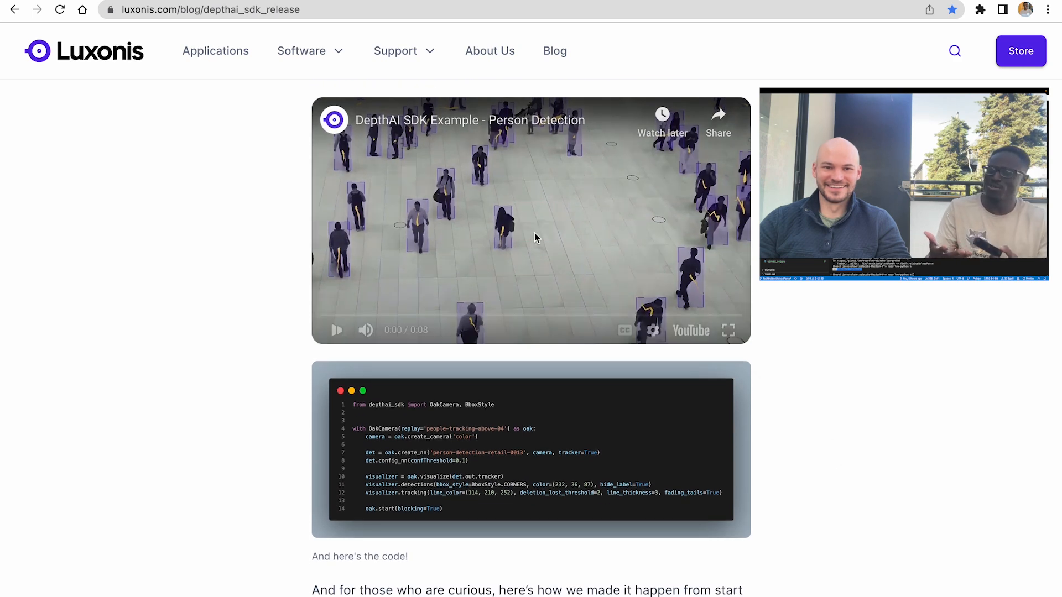
pyautogui.click(337, 329)
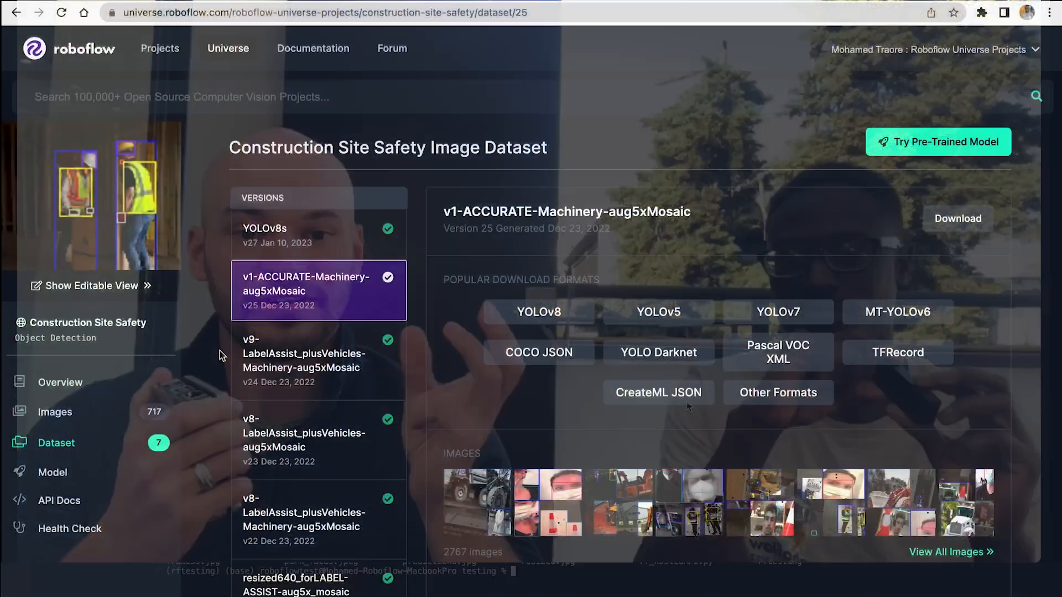
# Step: View the YOLOv8s model's test predictions with Label Display Mode set to Draw Labels
pyautogui.click(55, 411)
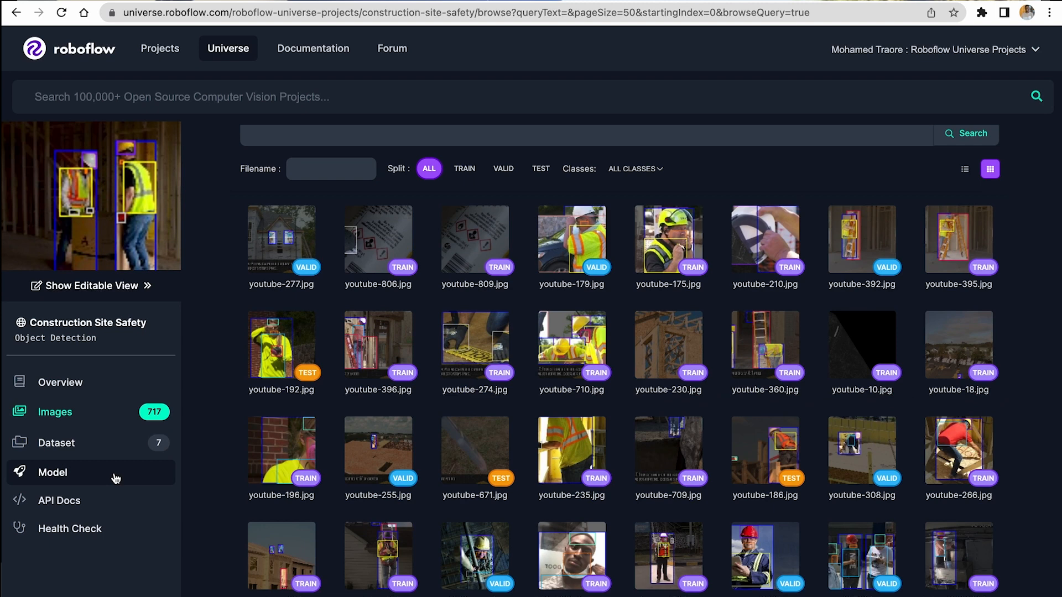
pyautogui.click(52, 473)
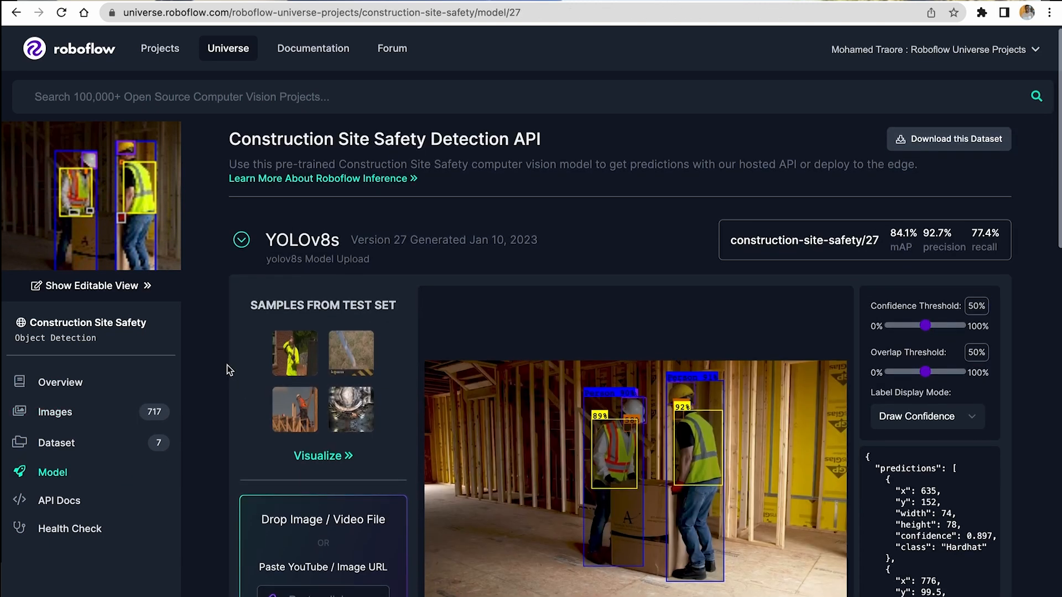
pyautogui.scroll(-3)
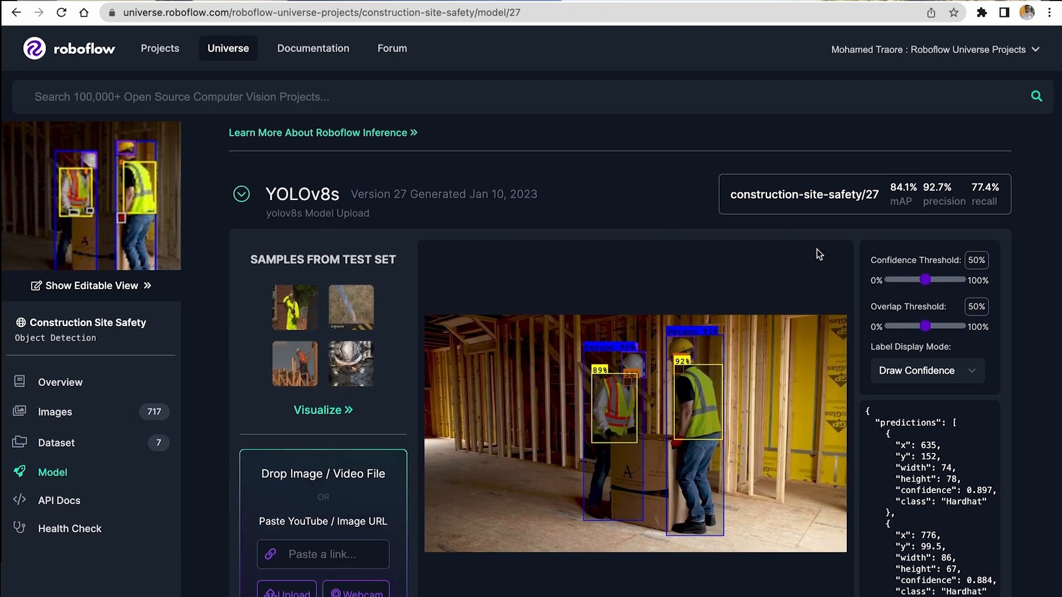
pyautogui.click(927, 371)
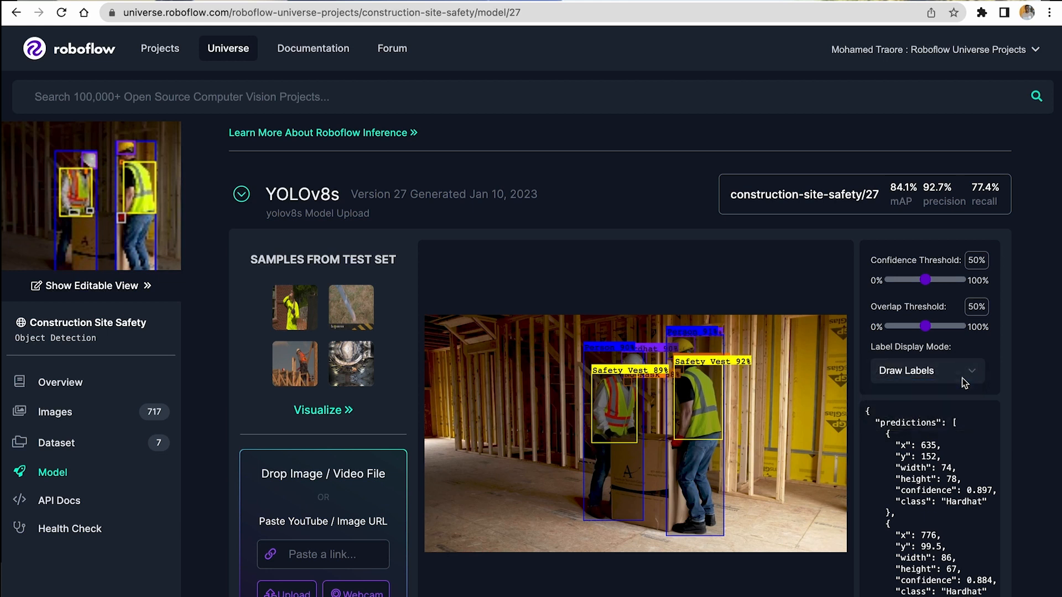
pyautogui.moveTo(1002, 387)
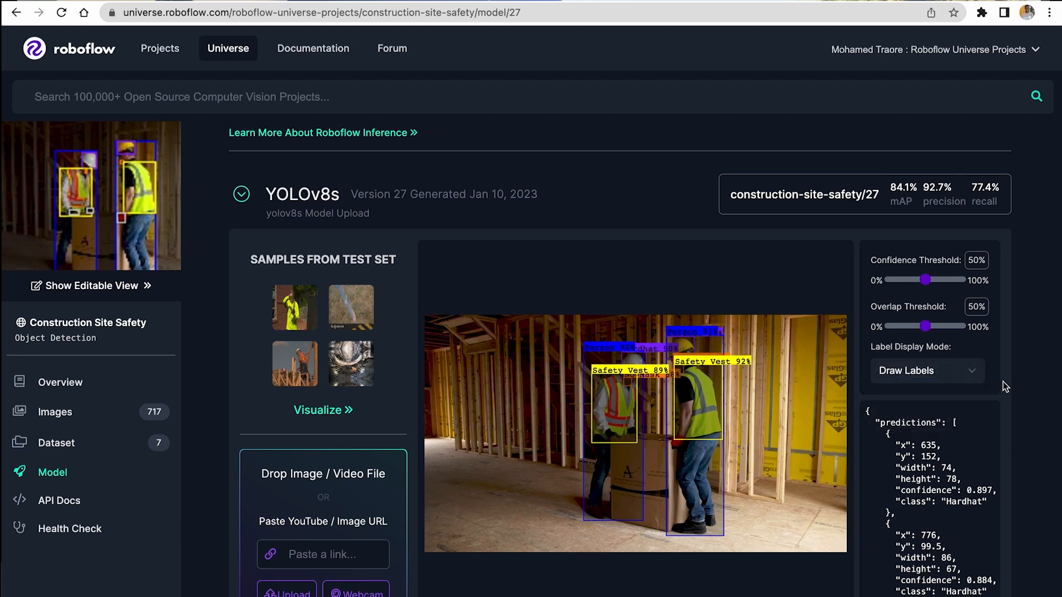
pyautogui.scroll(-3)
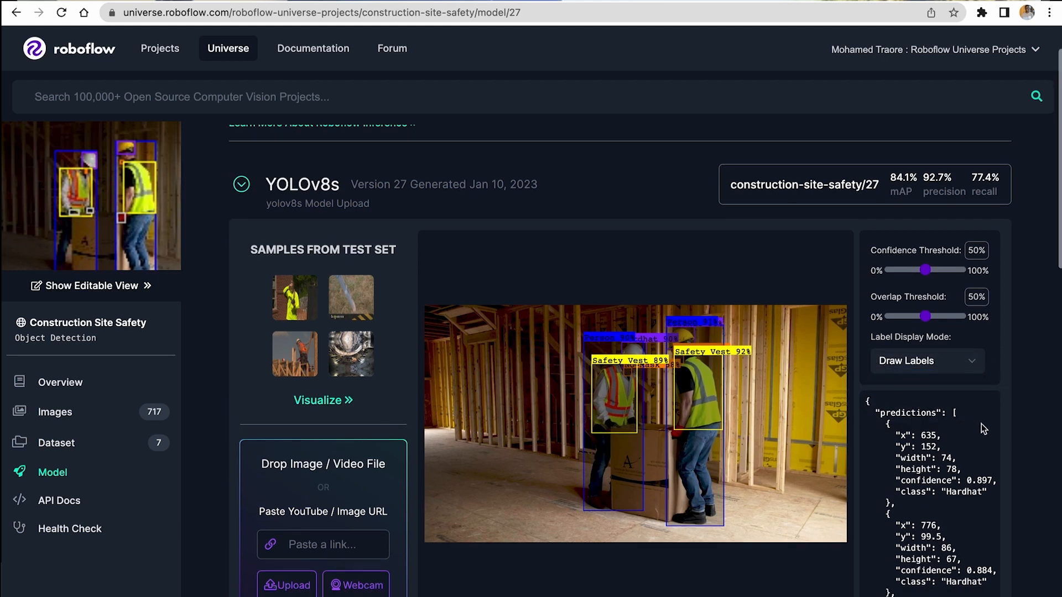
pyautogui.scroll(-3)
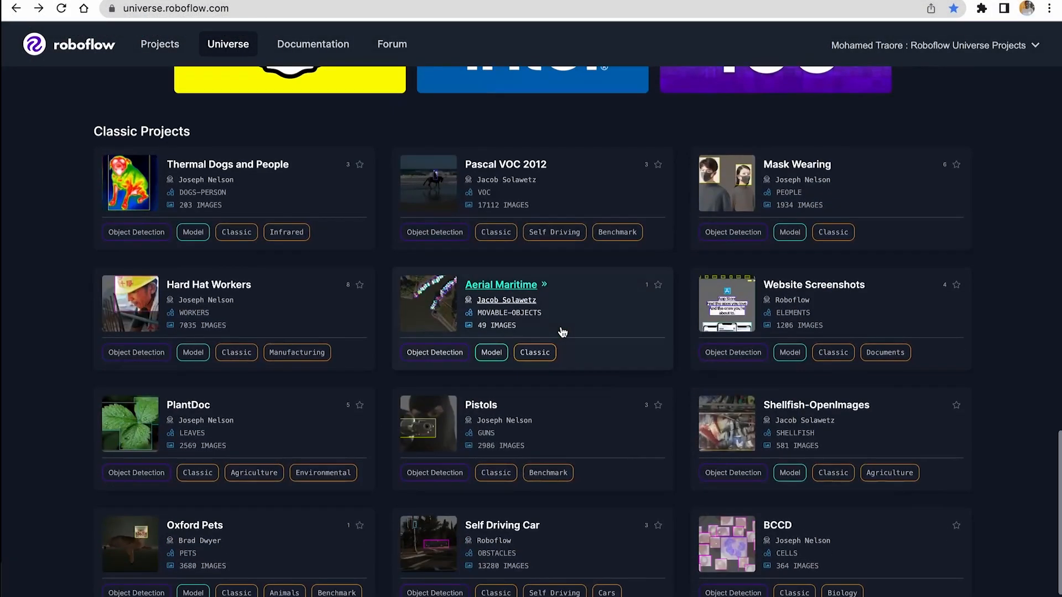
# Step: Open the American Sign Language Letters dataset from the Classic Projects listing
pyautogui.scroll(-3)
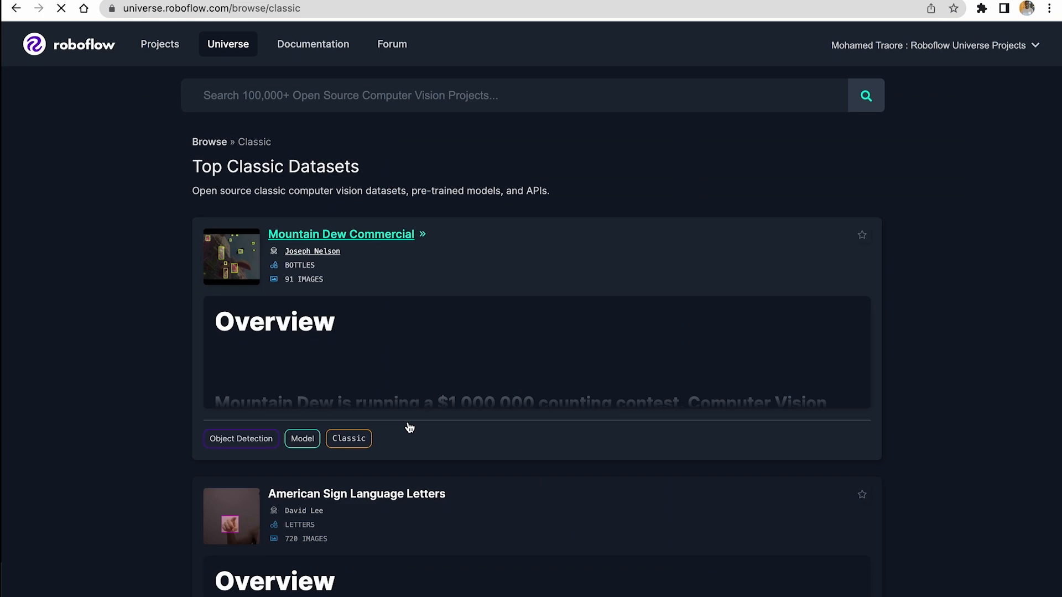
pyautogui.click(356, 494)
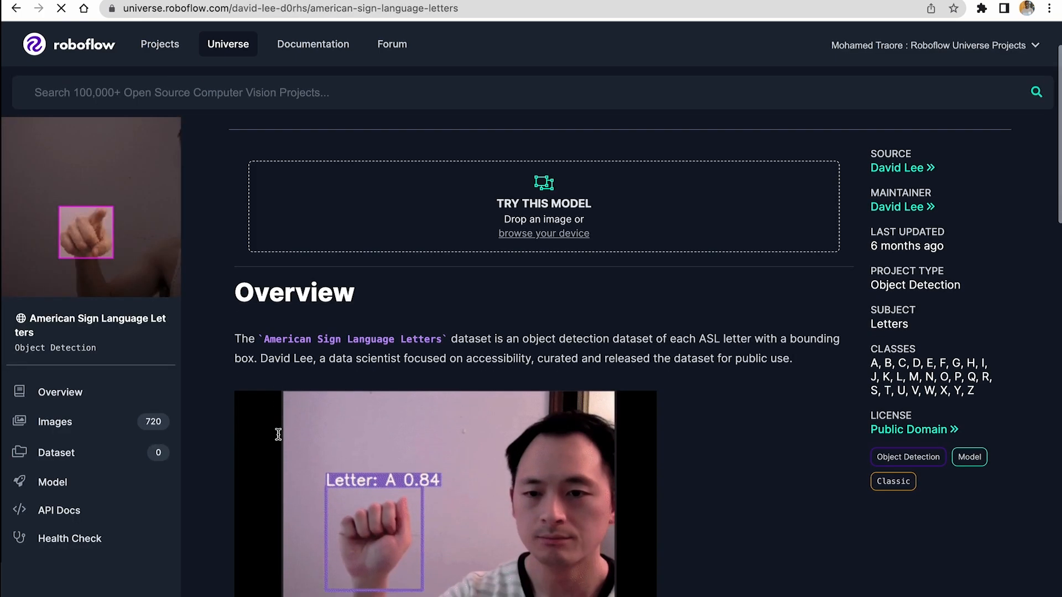
pyautogui.scroll(-3)
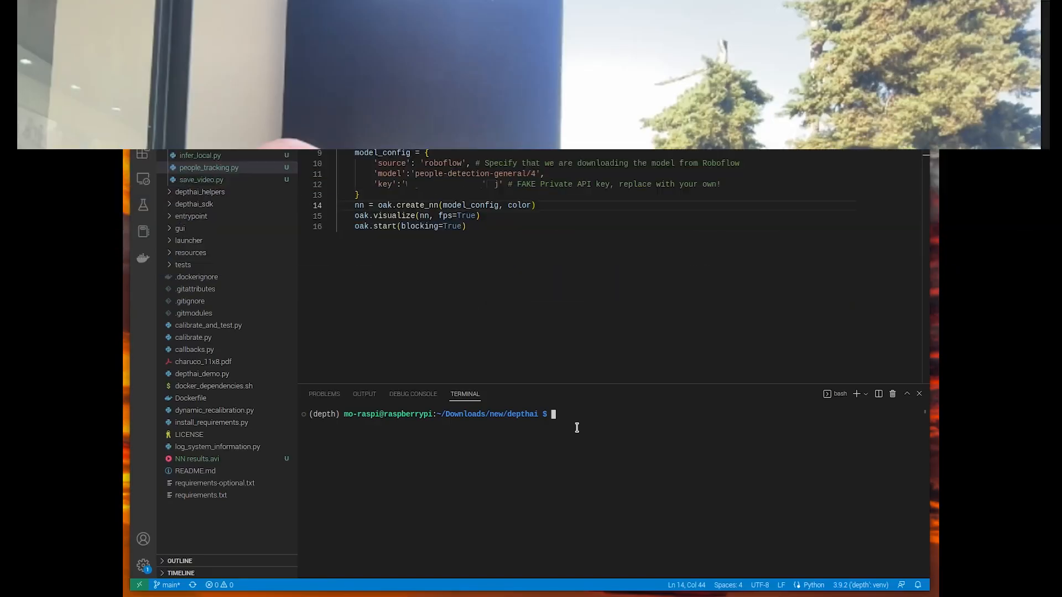
# Step: Run python3 depth_examples/people_tracking.py from the terminal
pyautogui.write('python3 depth_examp')
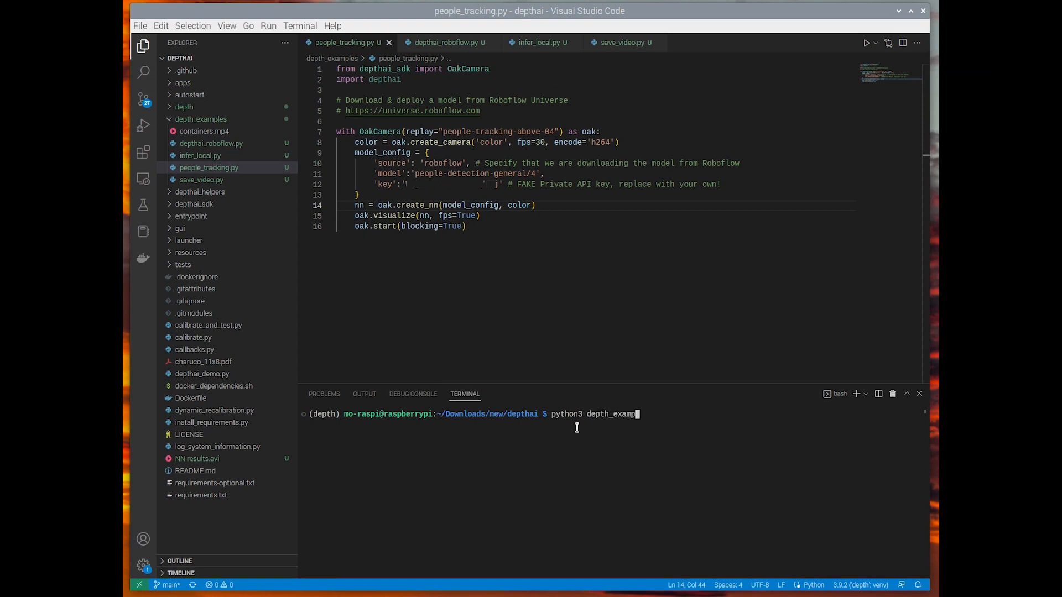
pyautogui.write('les/p')
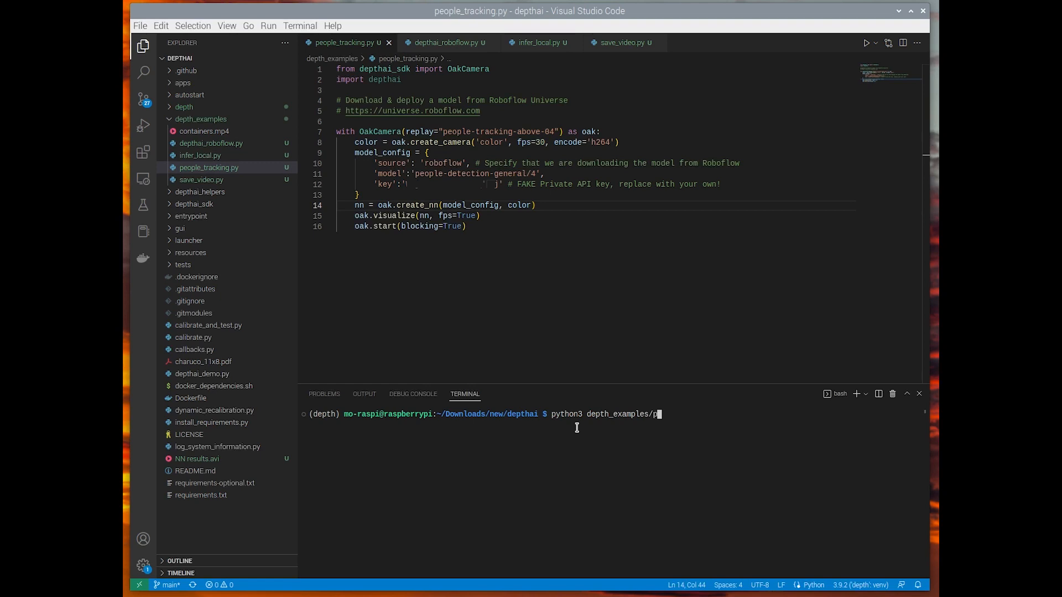
pyautogui.write('eople_tracking.py')
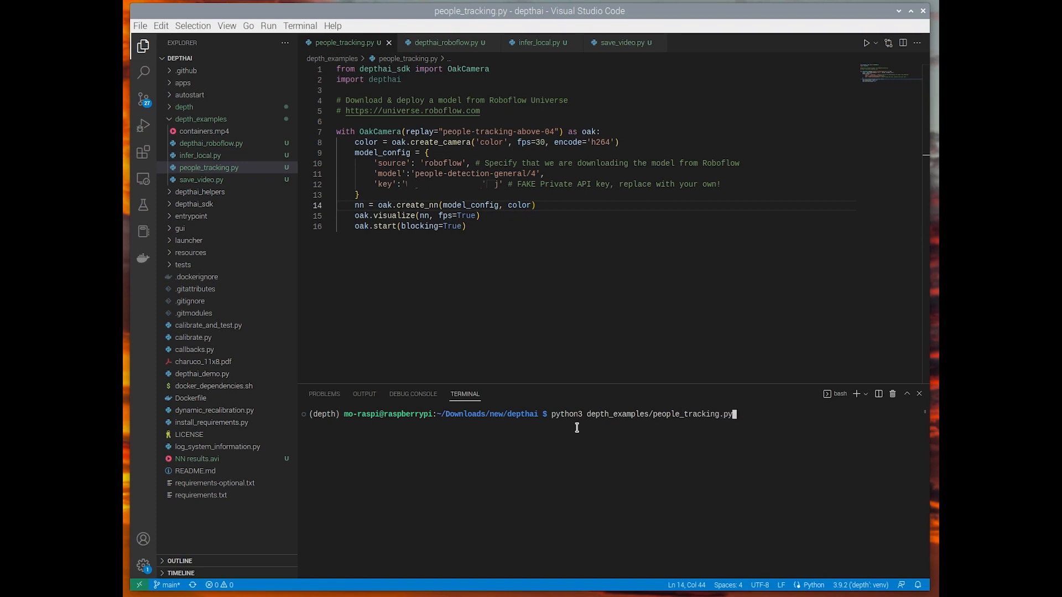
pyautogui.press('Enter')
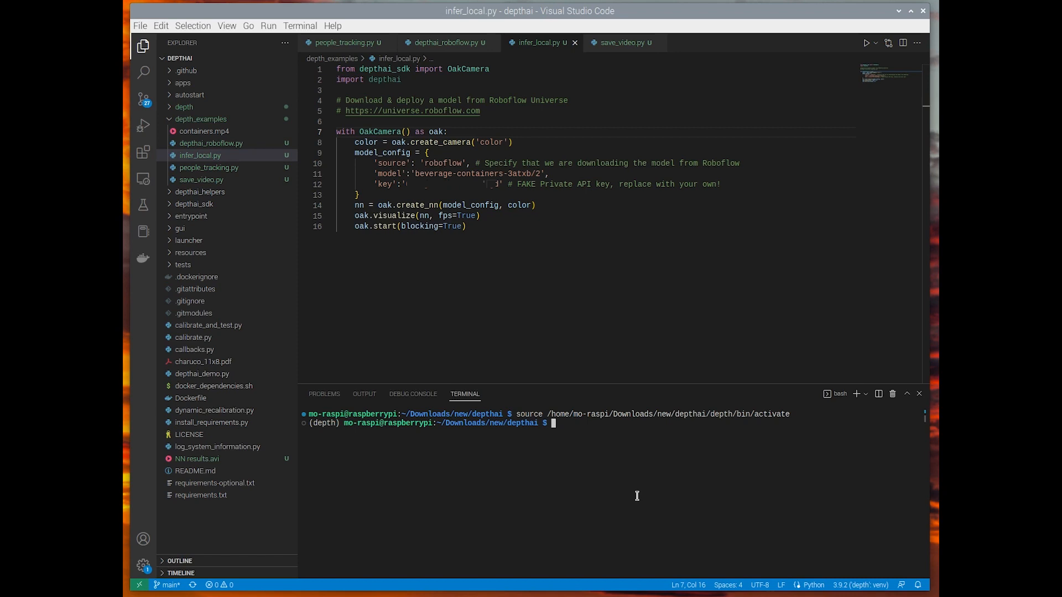
# Step: Run python3 depth_examples/infer_local.py and view the live window labelling the can as Tin can
pyautogui.write('python3 depth_exampl')
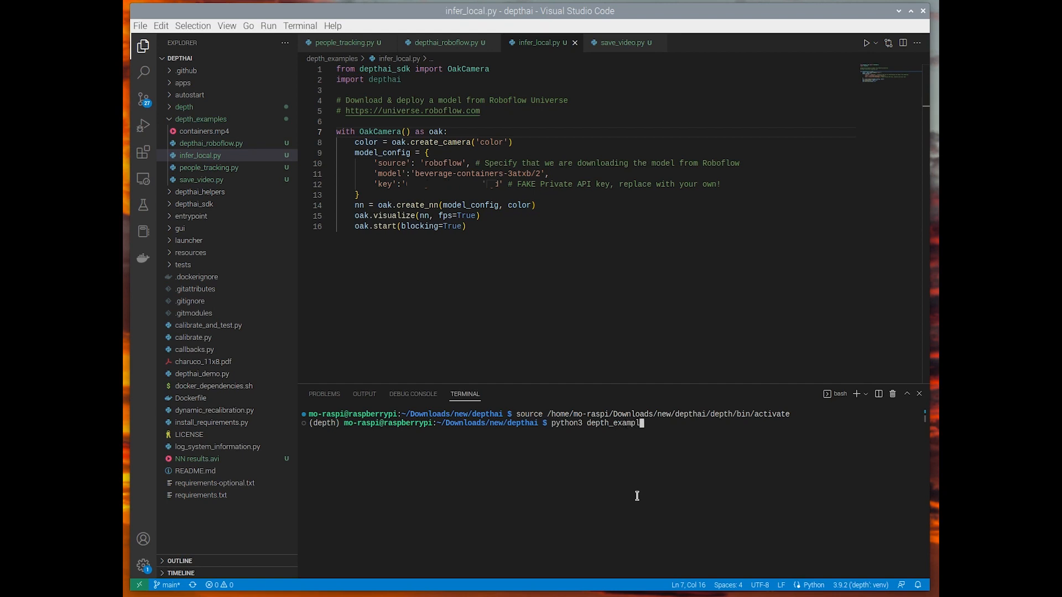
pyautogui.write('es/infer_lo')
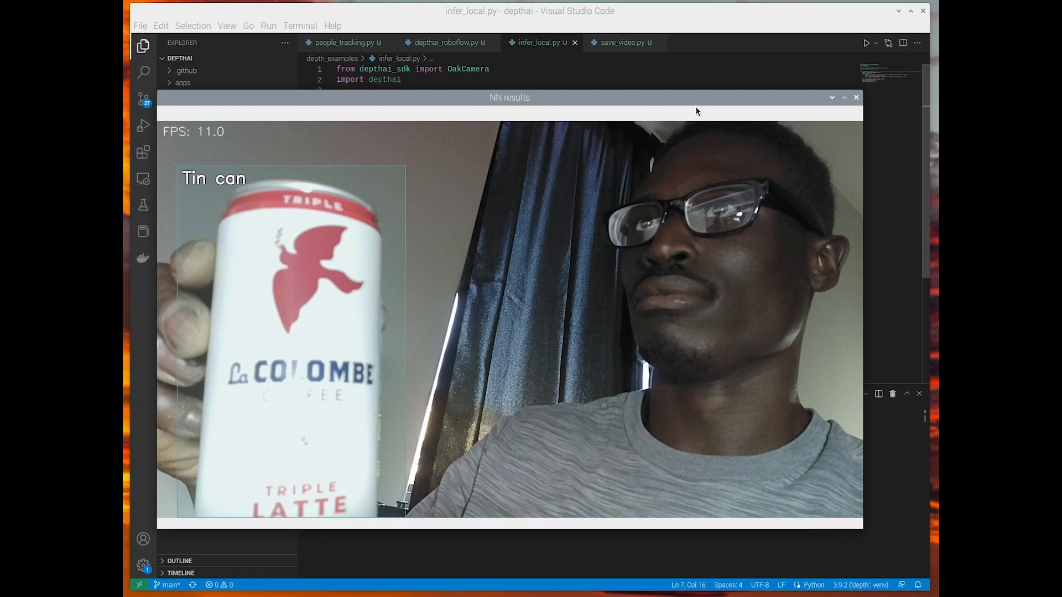
pyautogui.click(856, 97)
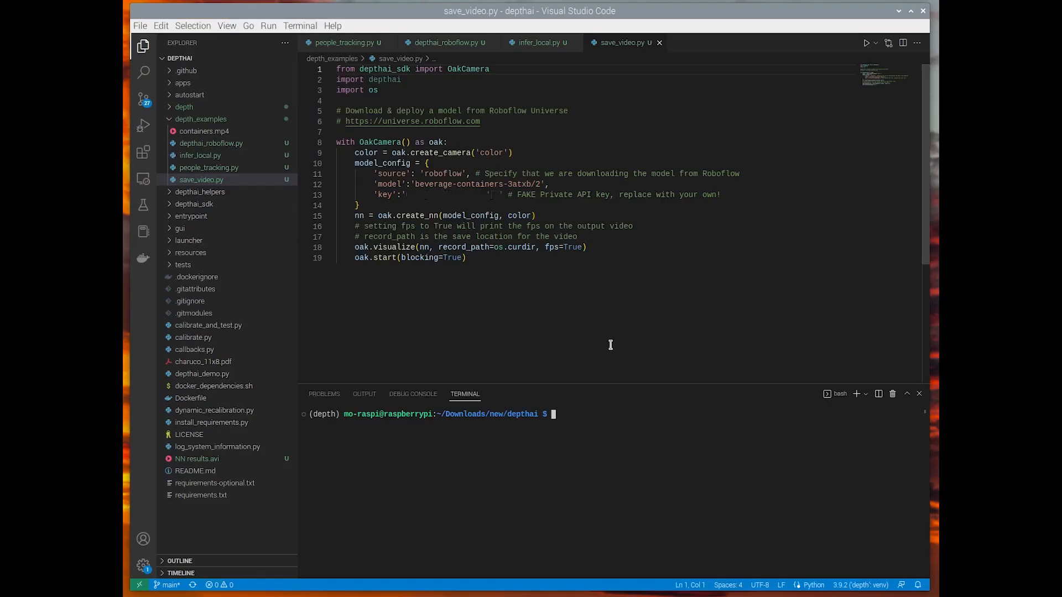
# Step: Correct the command to python3 depth_examples/save_video.py, run it, then stop it with Ctrl+C
pyautogui.write('python3 depth_examples/infer_local.py')
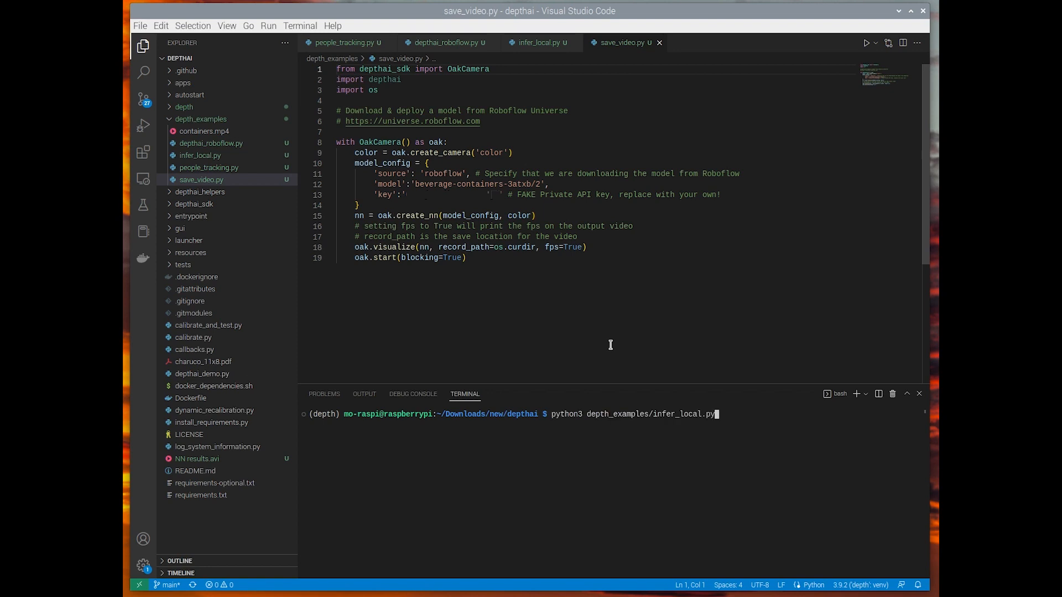
pyautogui.press('Backspace')
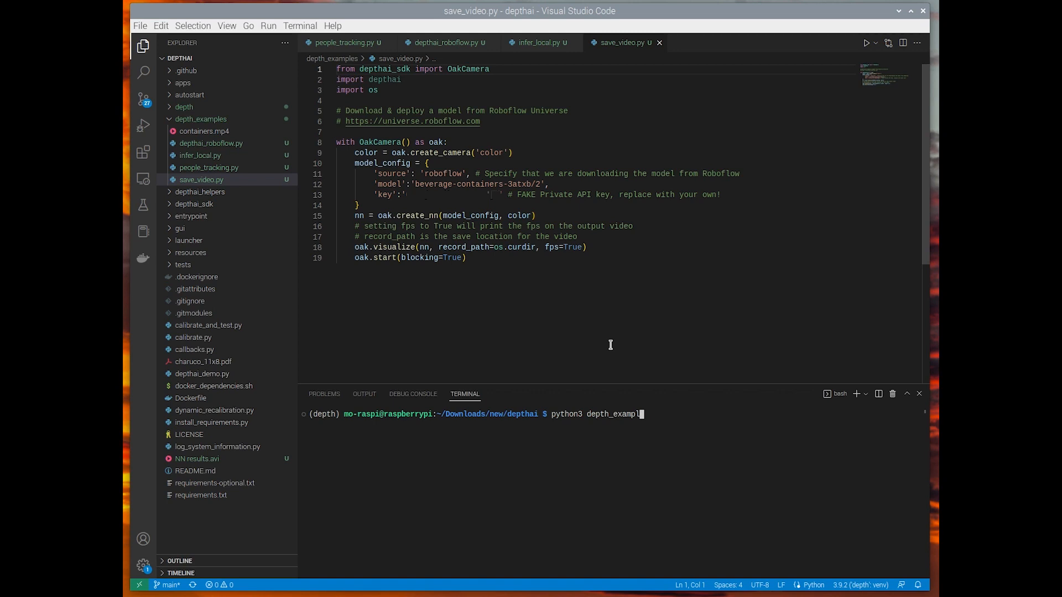
pyautogui.write('es/save')
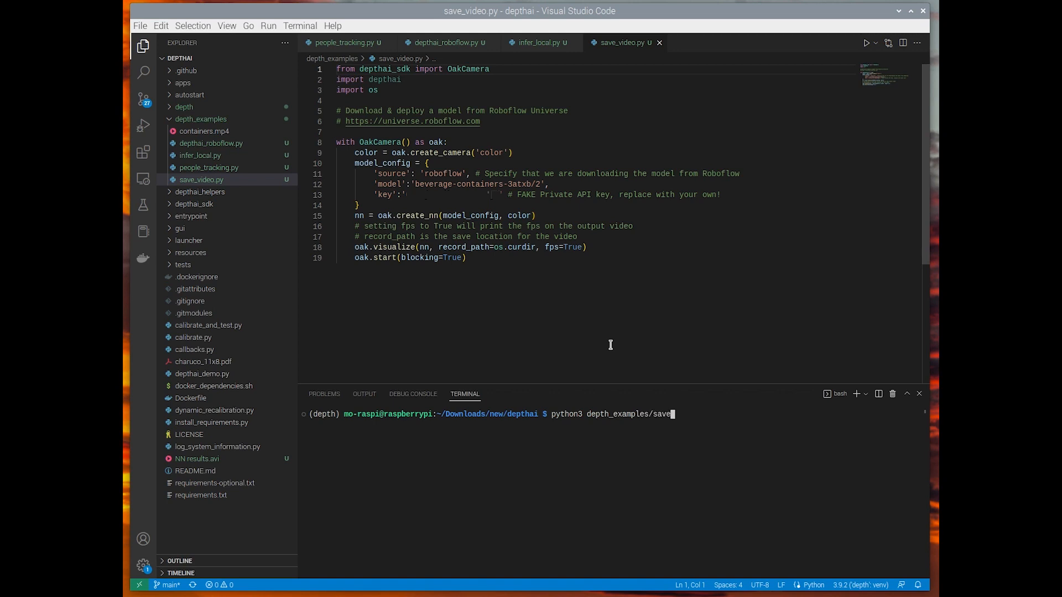
pyautogui.write('_video')
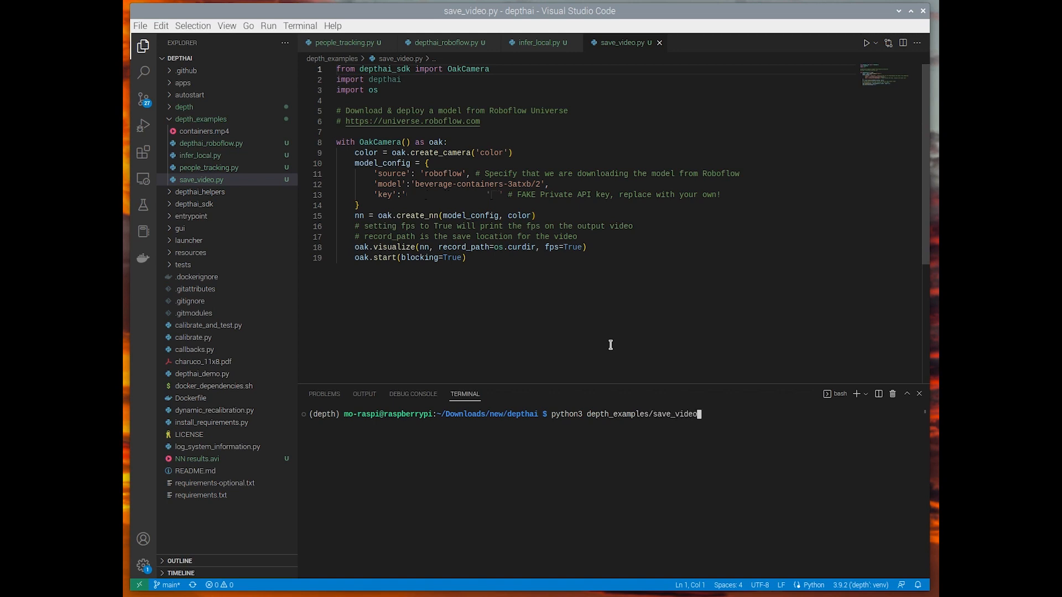
pyautogui.write('.py')
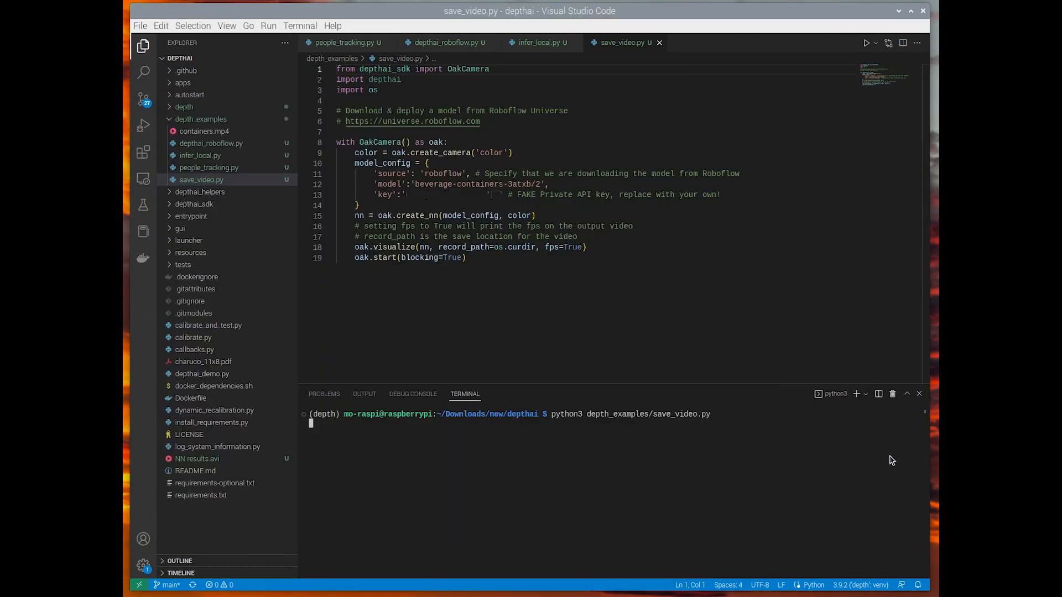
pyautogui.press('Ctrl+c')
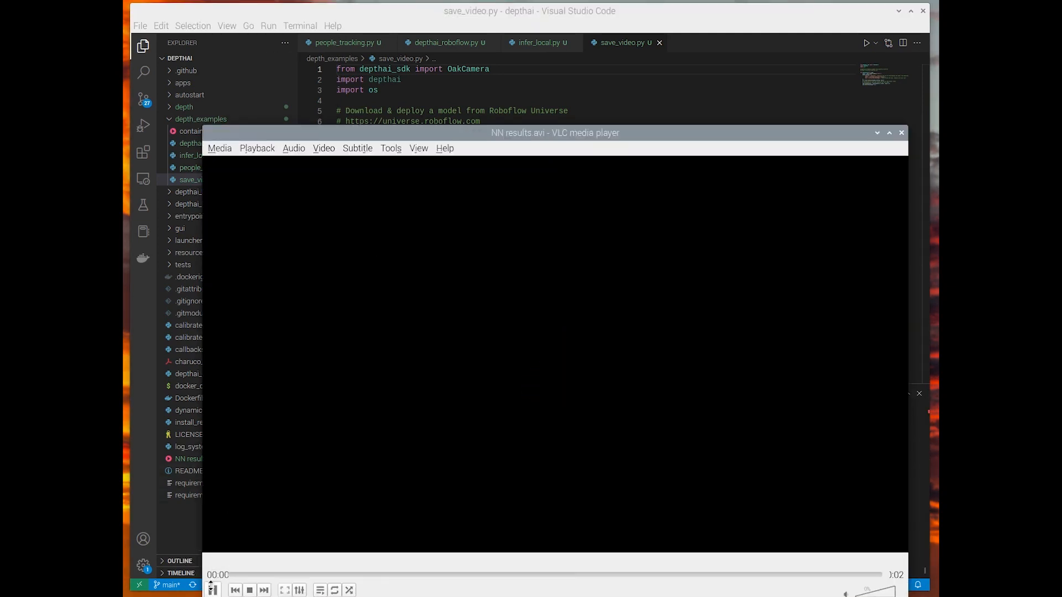
# Step: Play the saved NN results.avi detection video in VLC
pyautogui.click(215, 589)
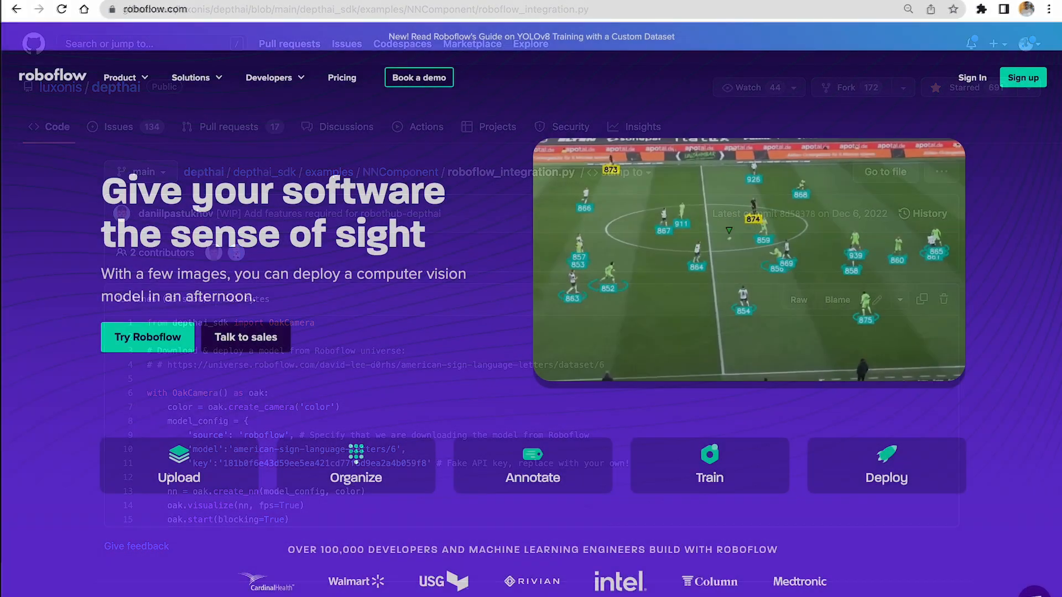
pyautogui.click(155, 9)
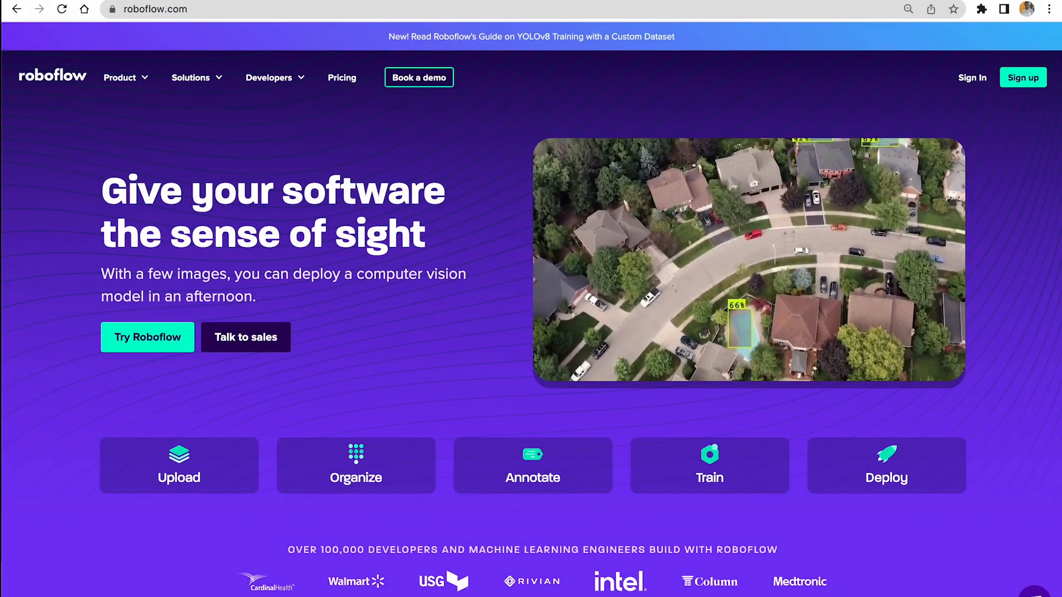